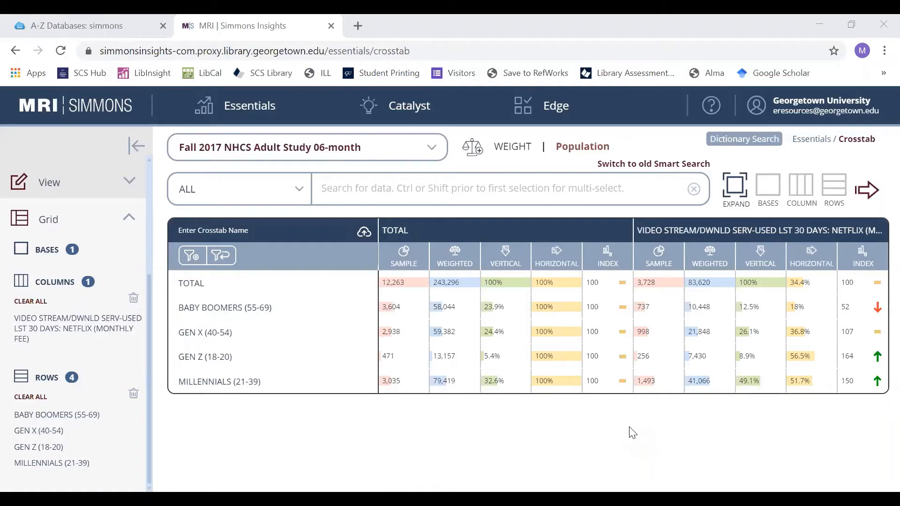
mouse_move(752, 305)
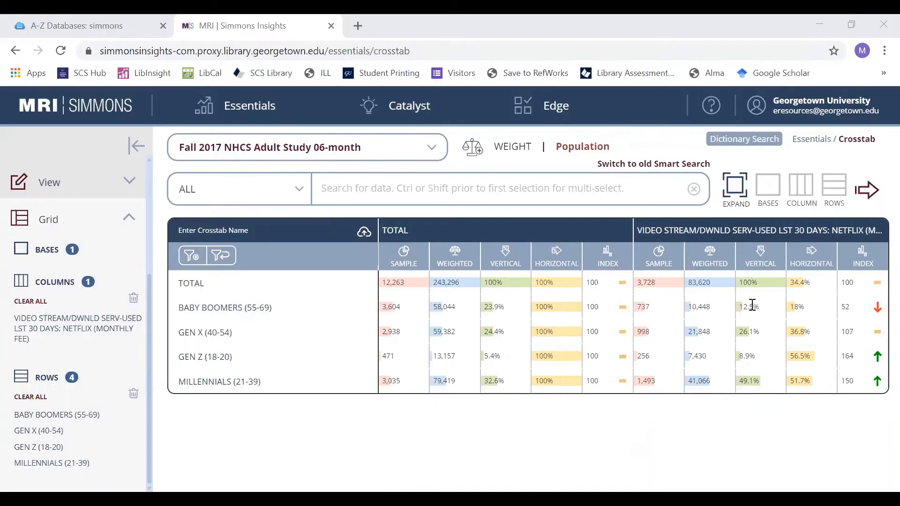
mouse_move(745, 353)
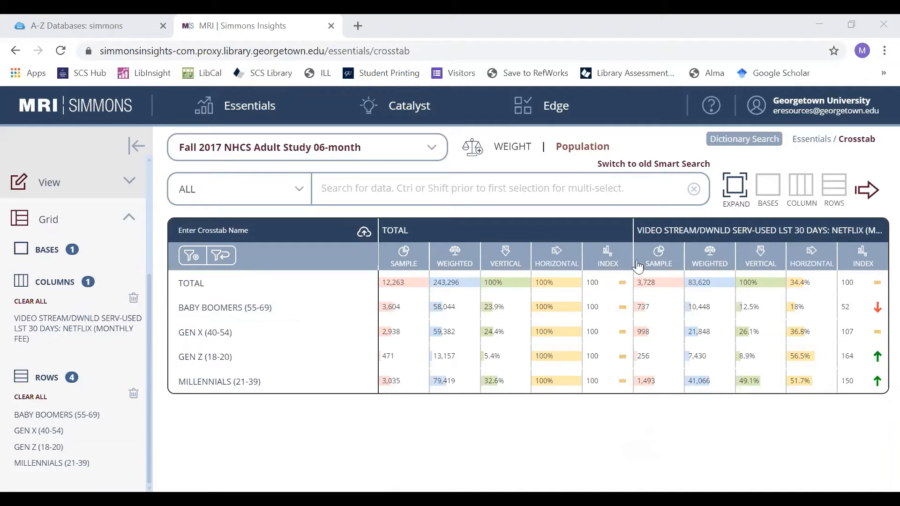
mouse_move(739, 328)
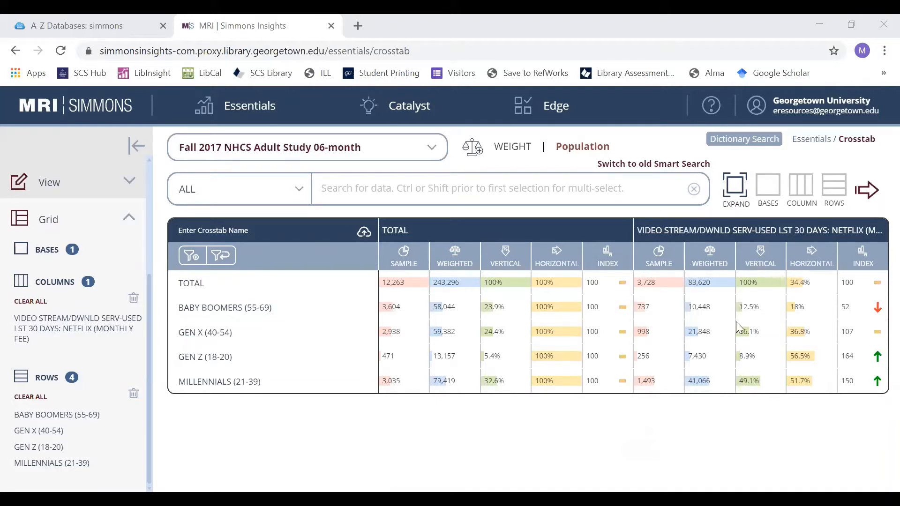
mouse_move(761, 330)
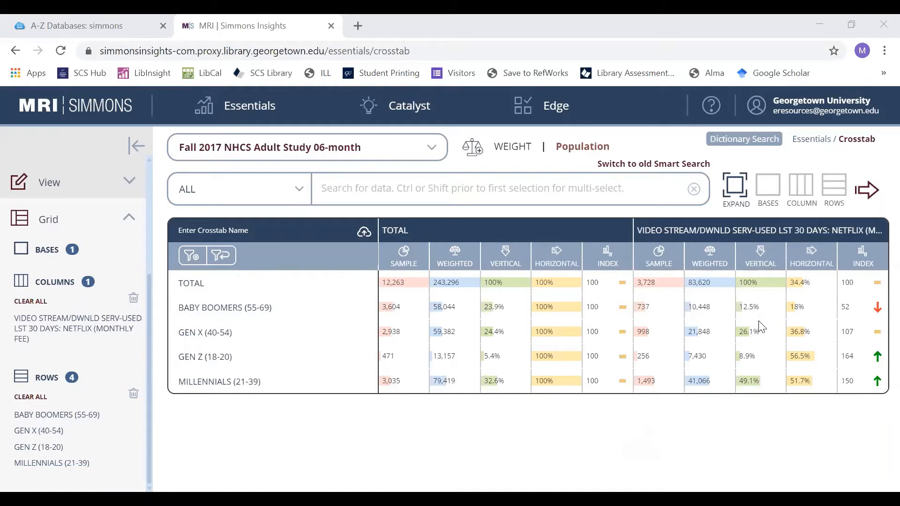
mouse_move(757, 245)
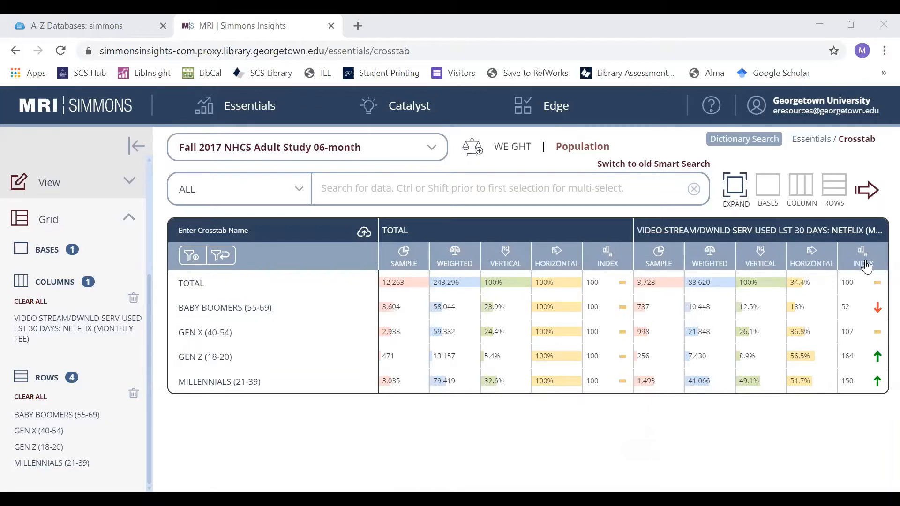
mouse_move(847, 355)
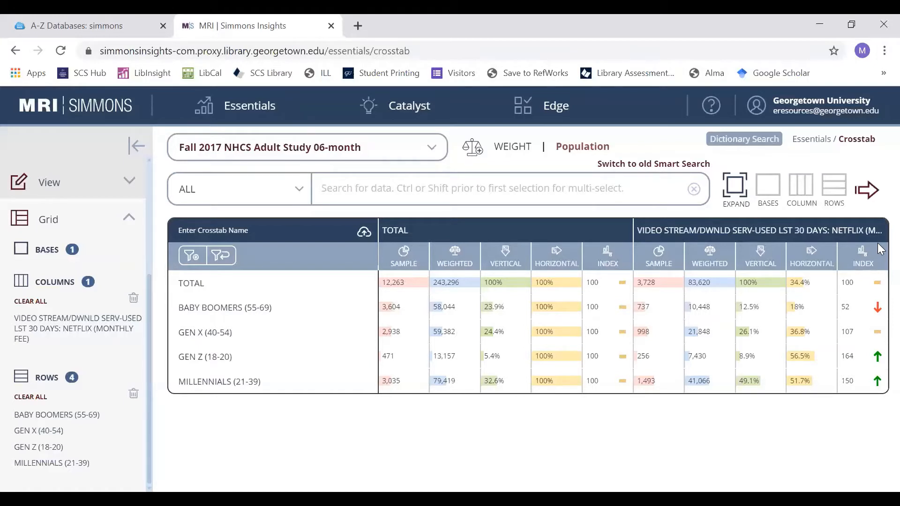
mouse_move(879, 291)
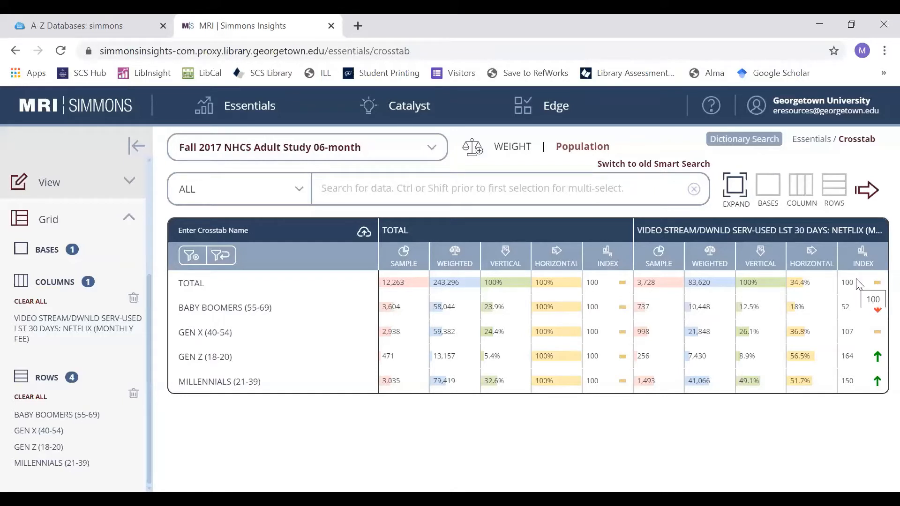
mouse_move(863, 288)
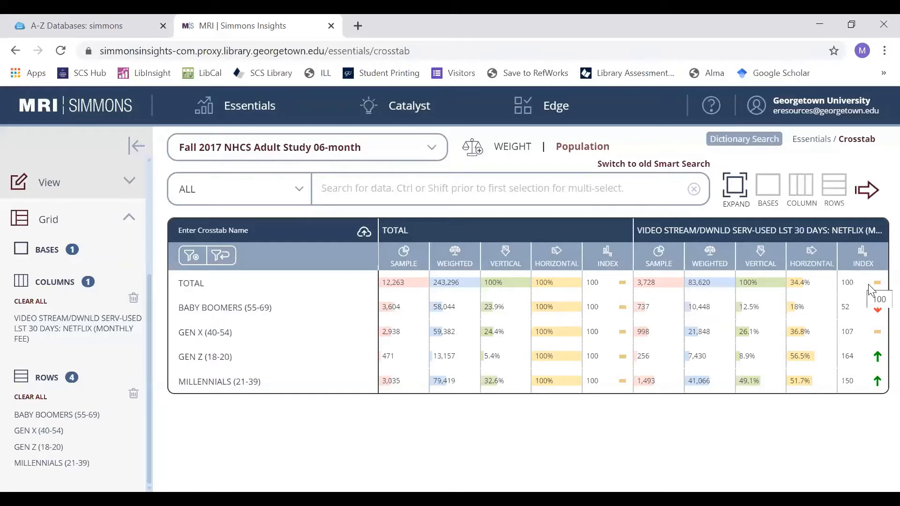
mouse_move(879, 280)
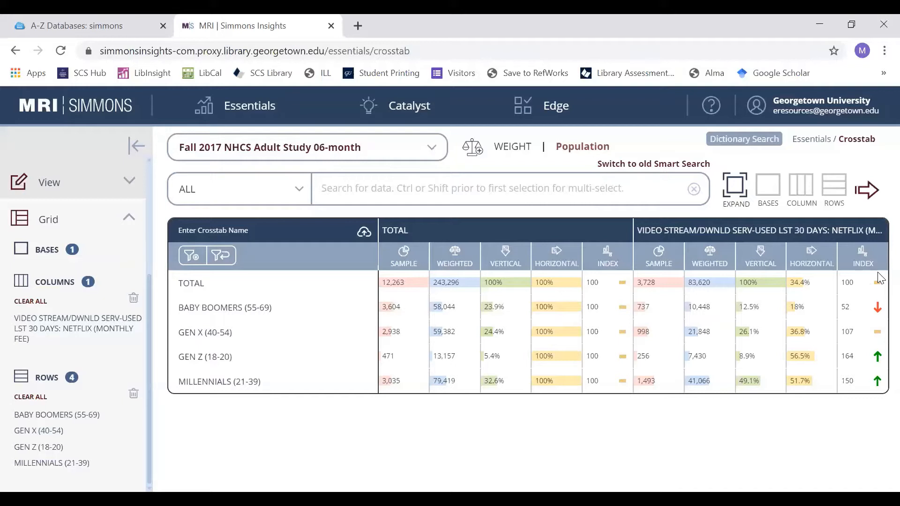
mouse_move(871, 316)
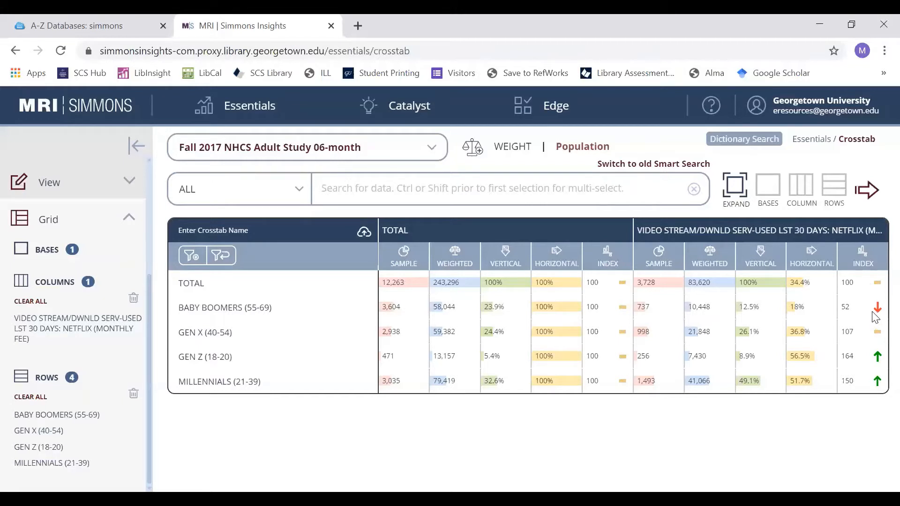
mouse_move(858, 315)
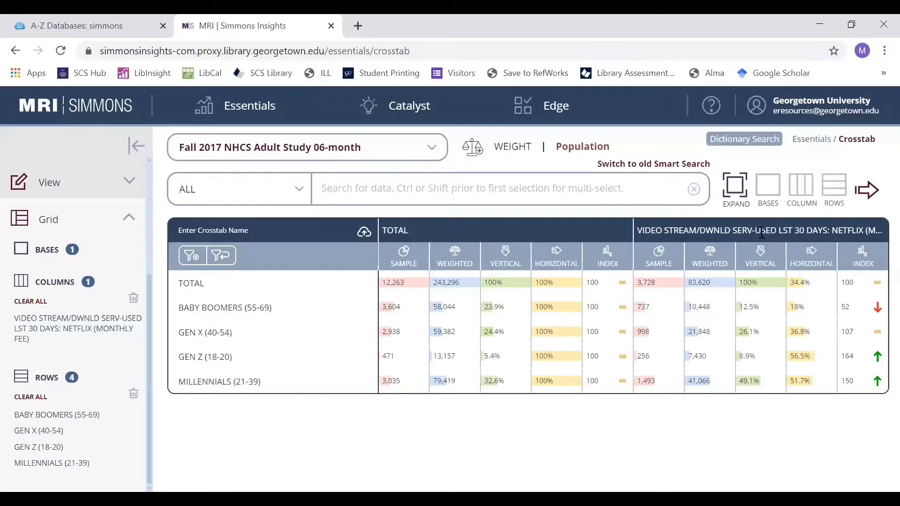
mouse_move(650, 285)
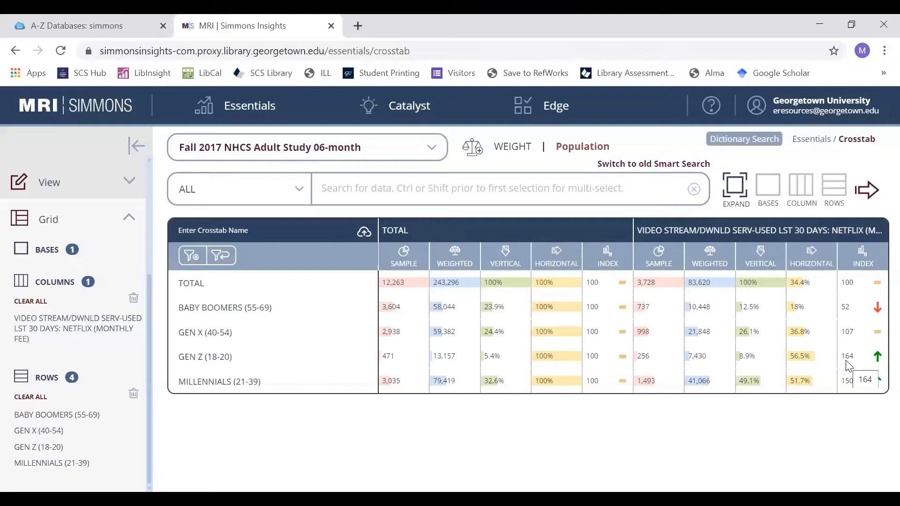
mouse_move(851, 360)
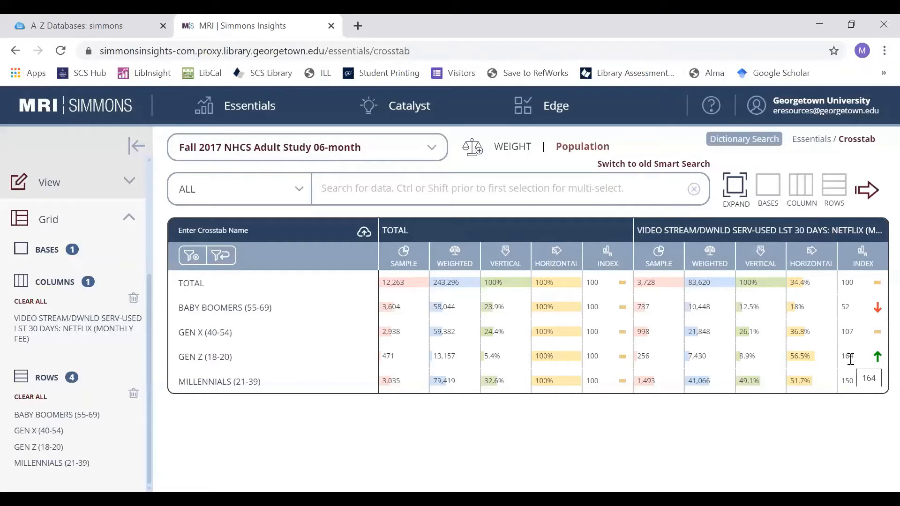
mouse_move(192, 368)
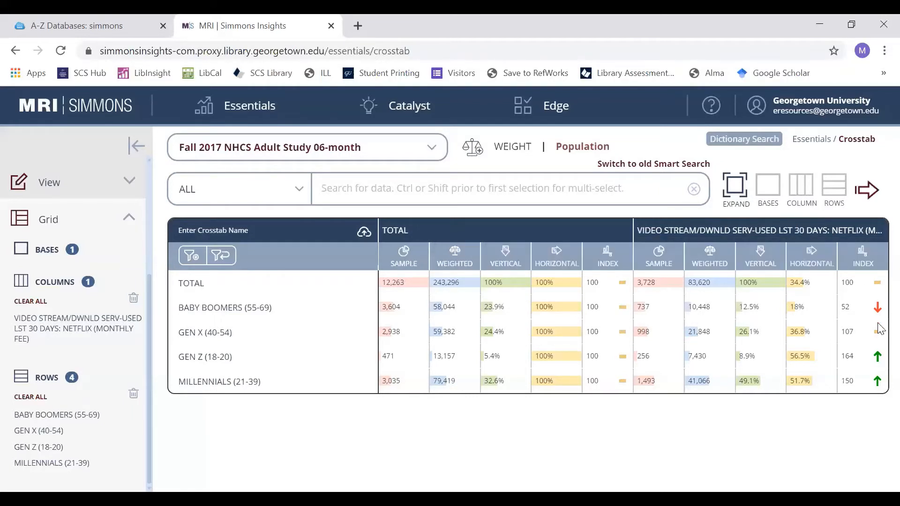
mouse_move(845, 356)
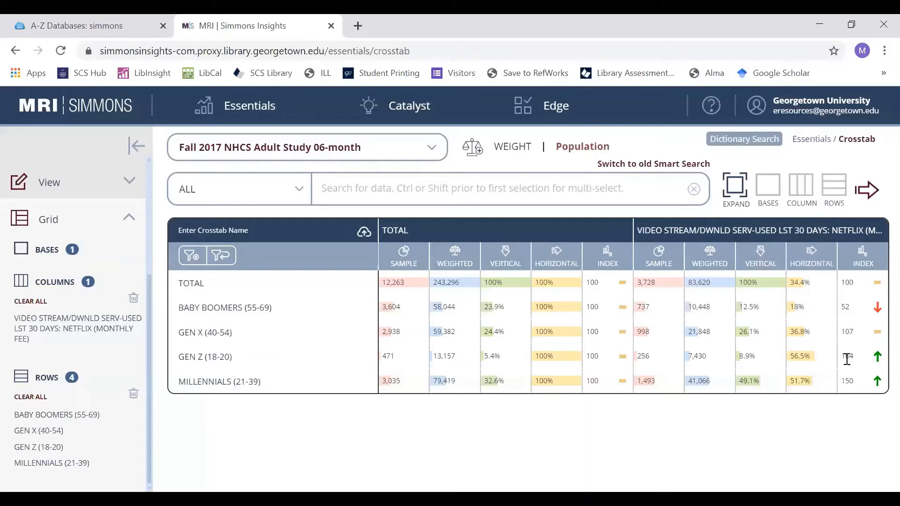
mouse_move(847, 358)
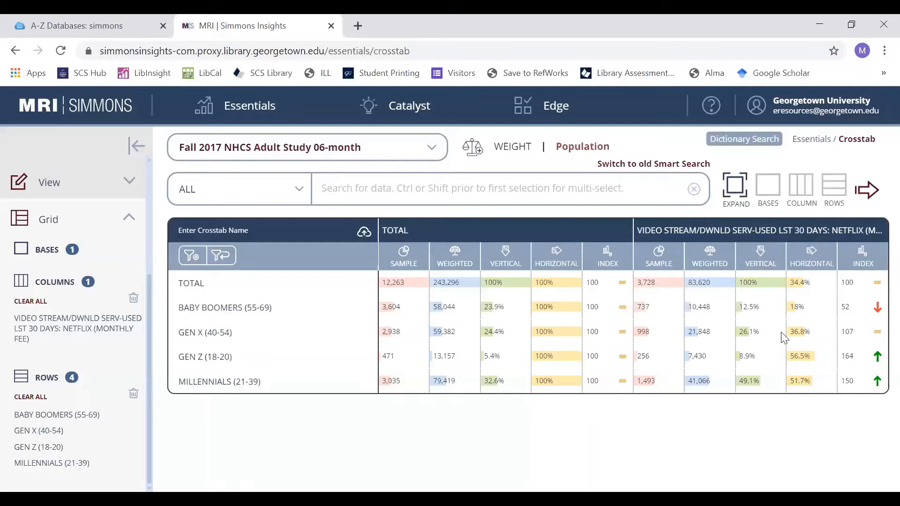
mouse_move(802, 277)
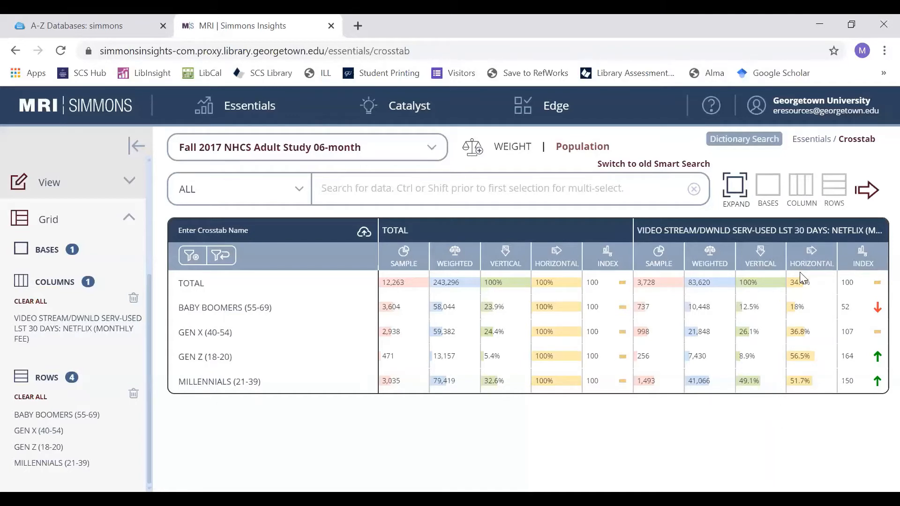
mouse_move(434, 338)
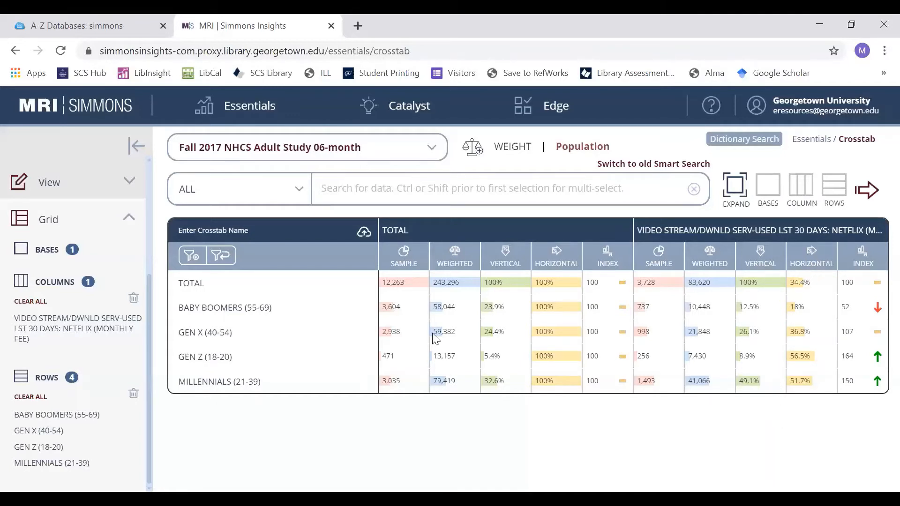
mouse_move(245, 314)
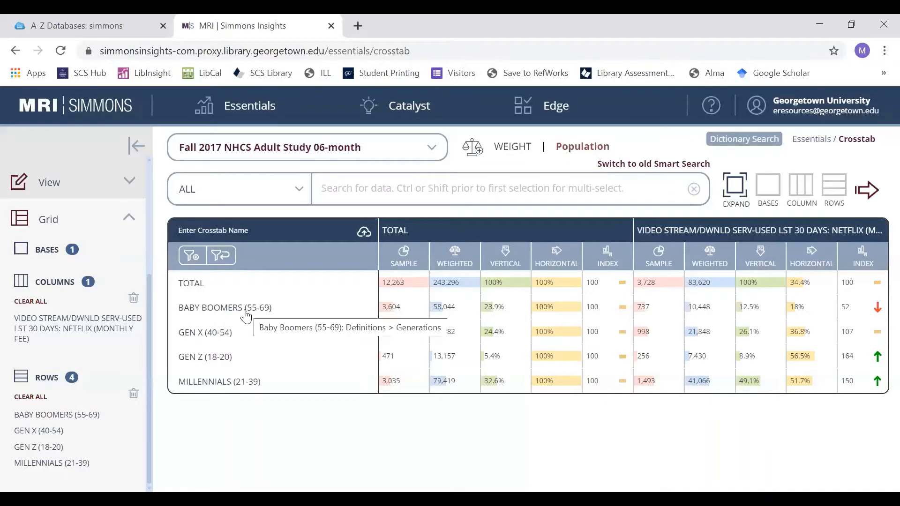
mouse_move(682, 293)
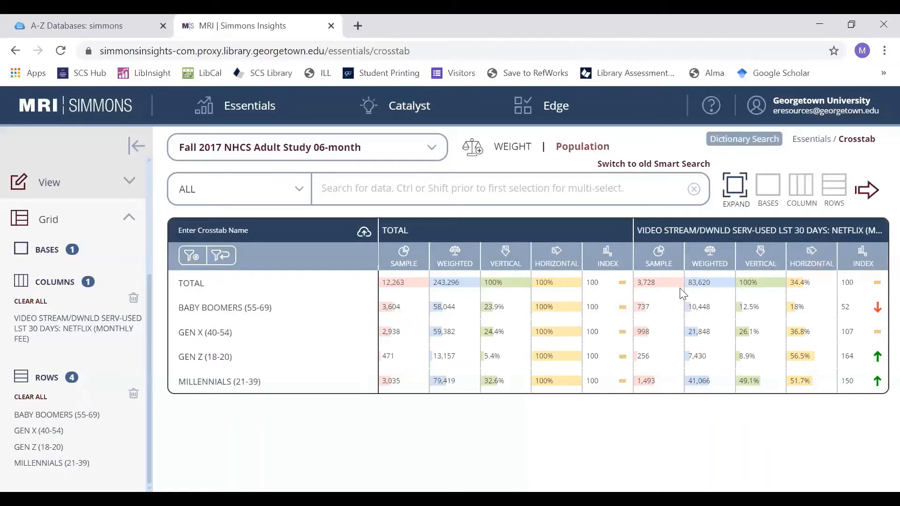
mouse_move(802, 307)
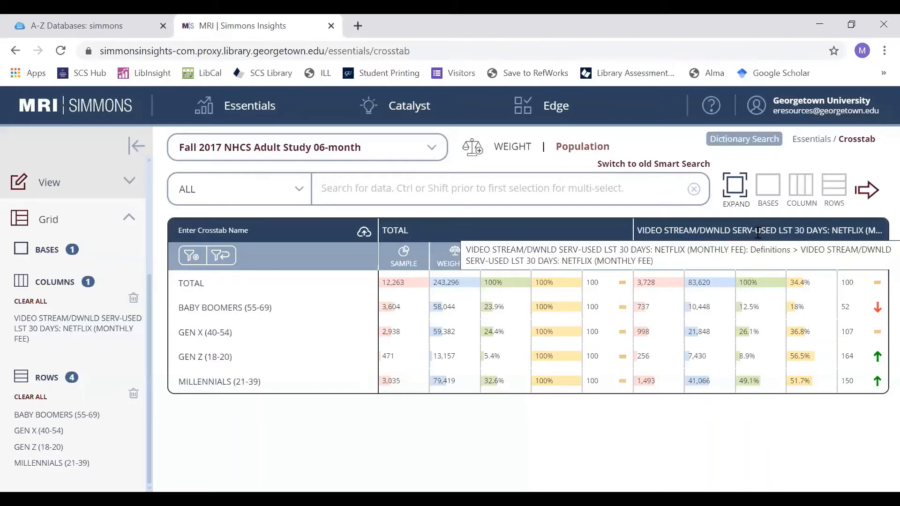
mouse_move(375, 306)
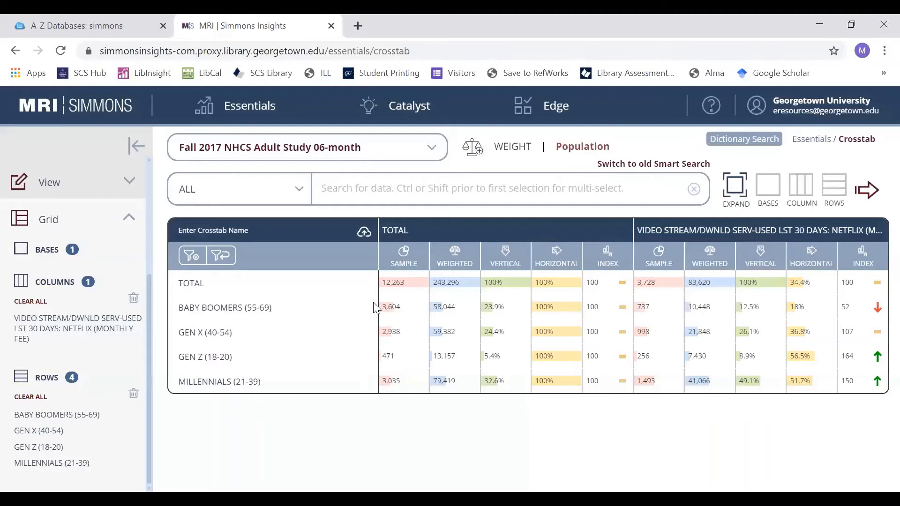
mouse_move(692, 311)
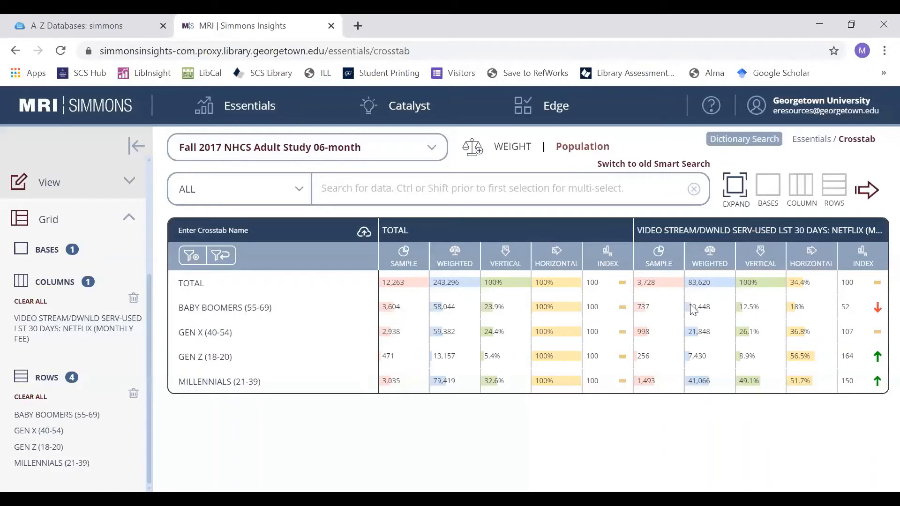
mouse_move(217, 315)
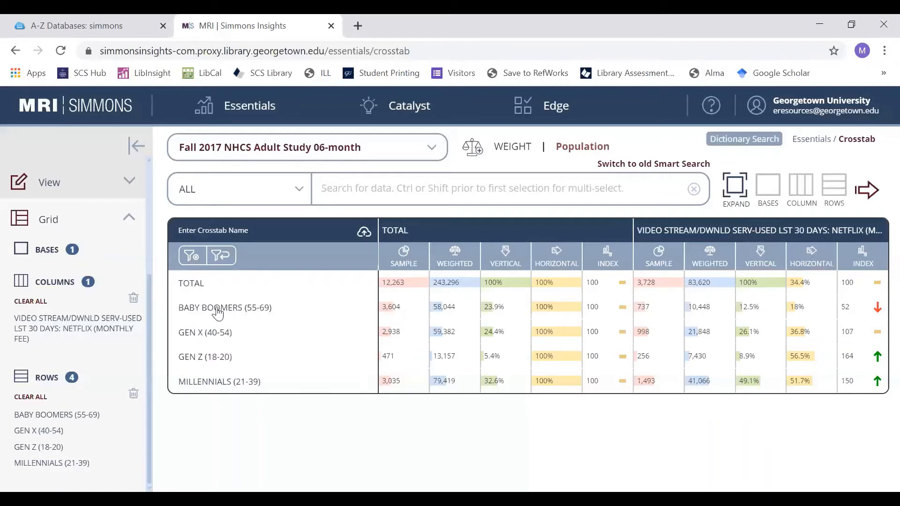
mouse_move(243, 324)
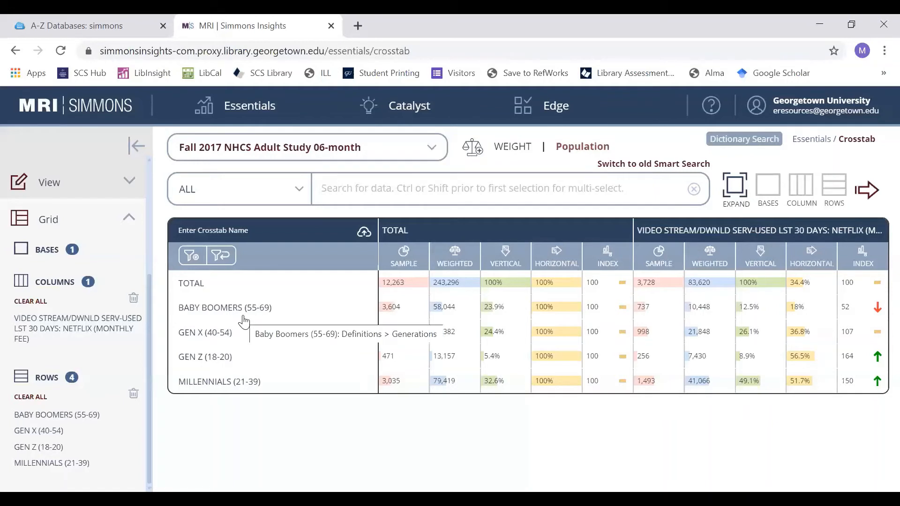
mouse_move(237, 323)
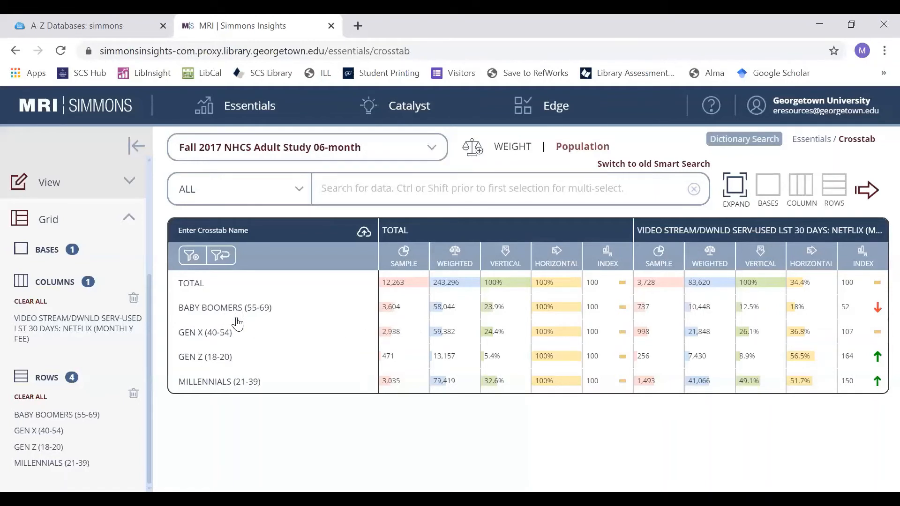
mouse_move(239, 313)
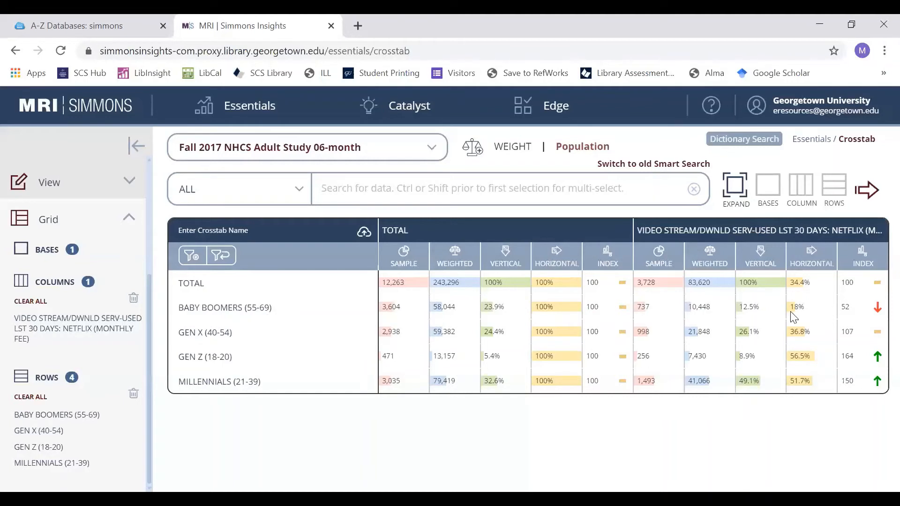
mouse_move(718, 229)
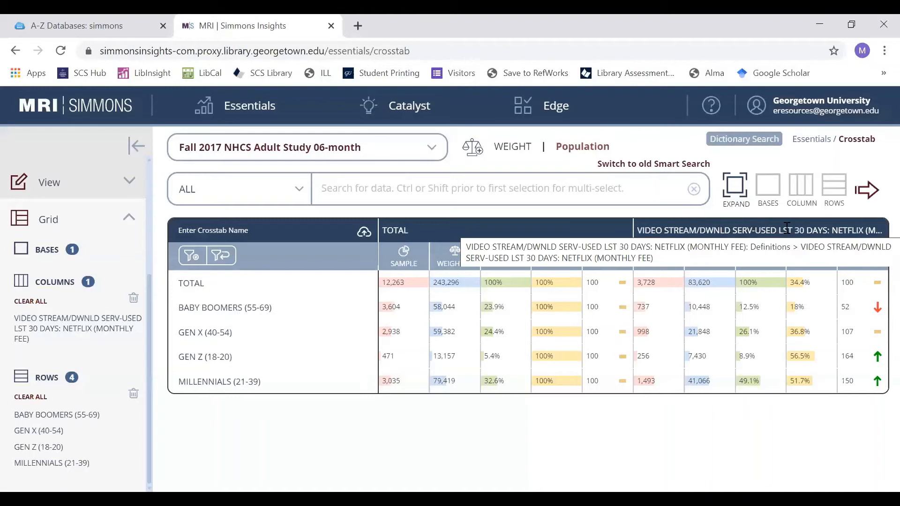
mouse_move(791, 290)
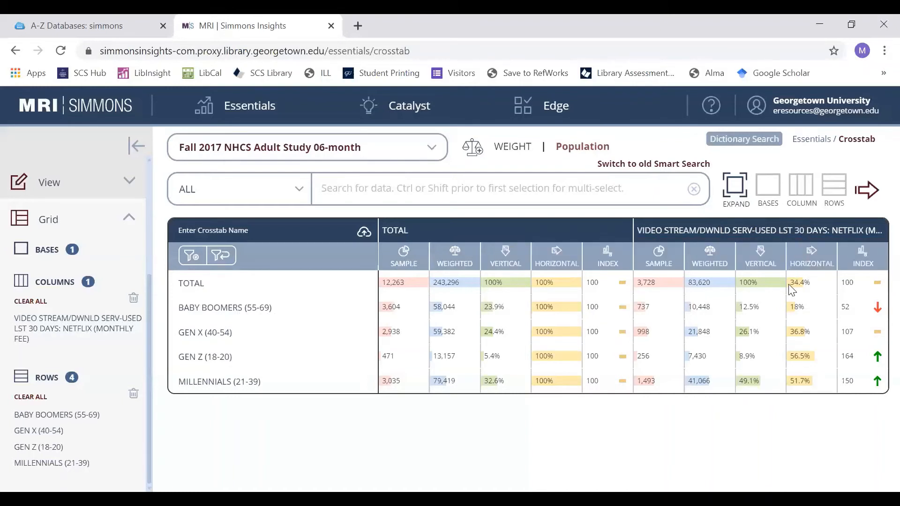
mouse_move(759, 272)
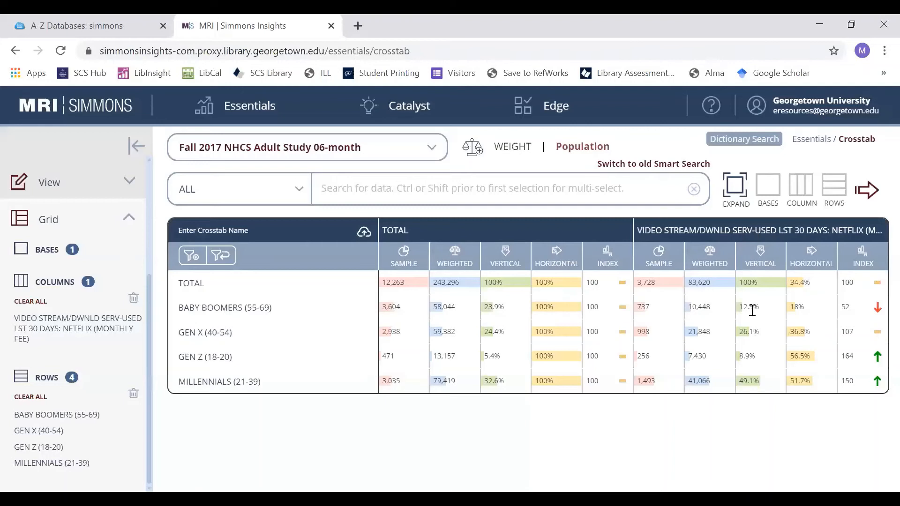
mouse_move(763, 304)
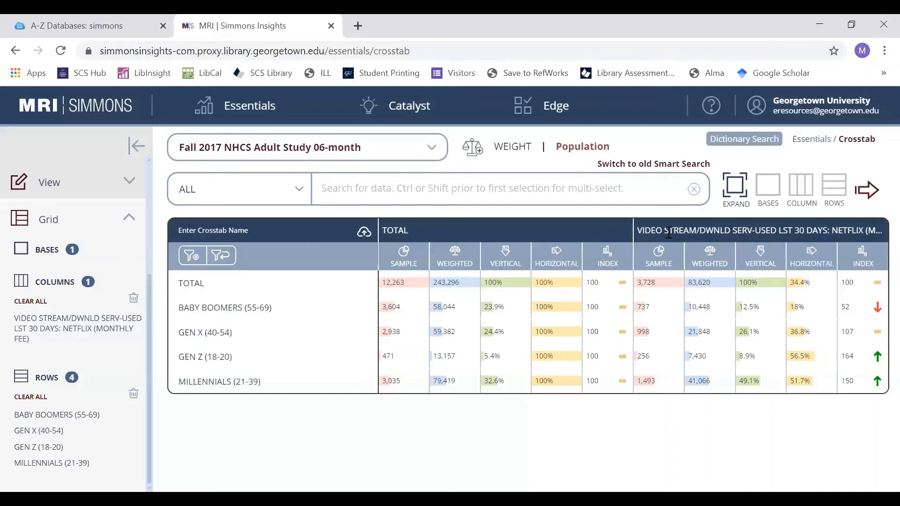
mouse_move(717, 230)
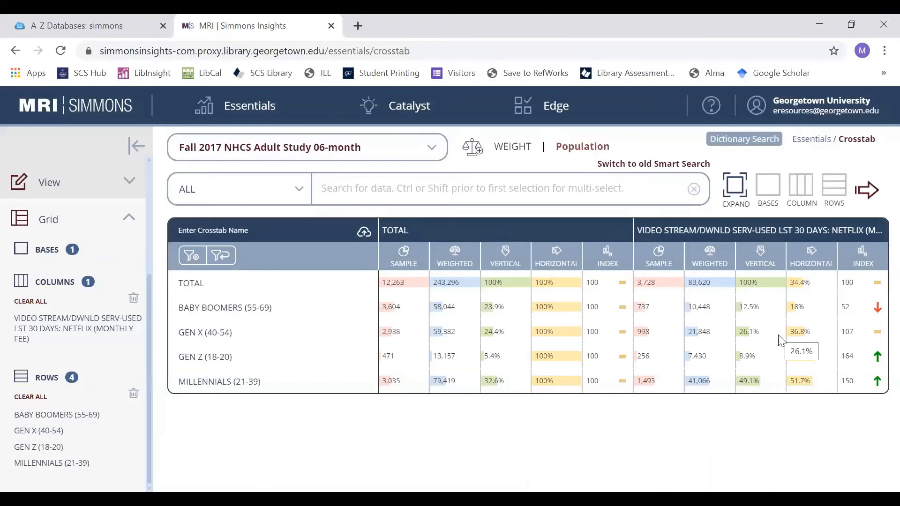
mouse_move(861, 268)
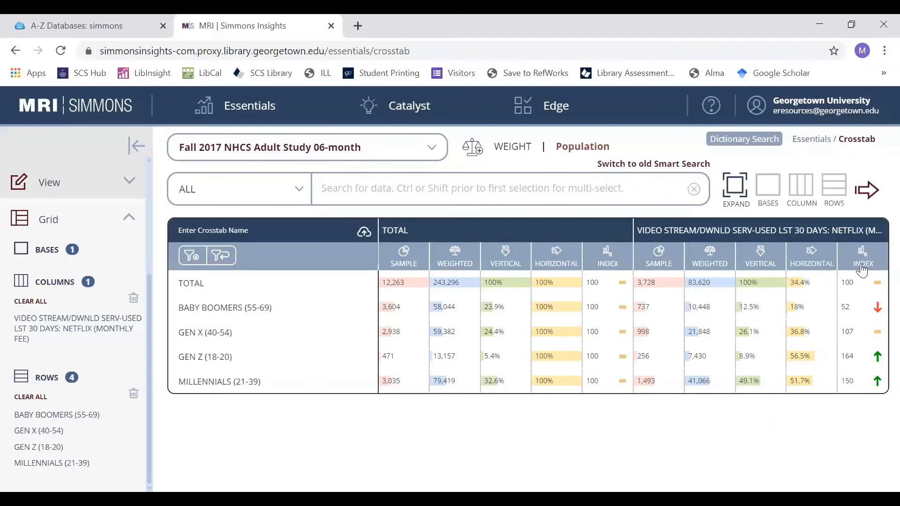
mouse_move(751, 266)
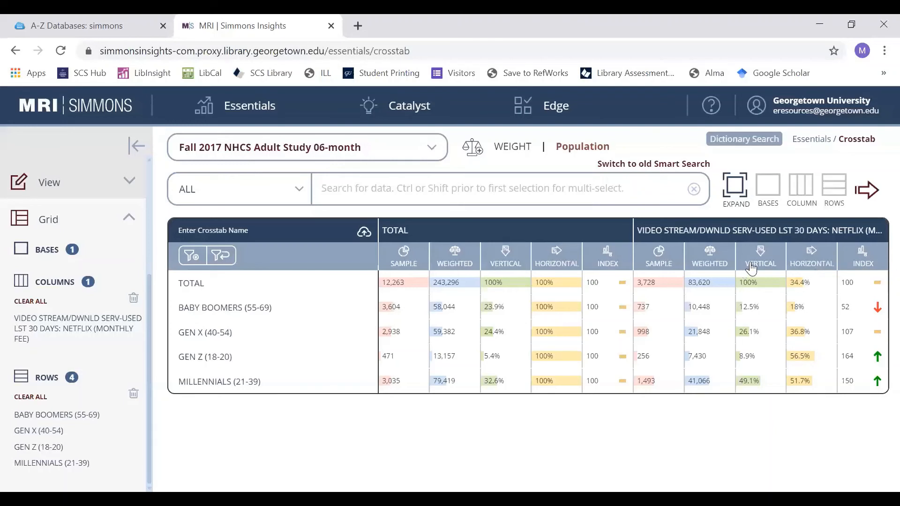
mouse_move(753, 266)
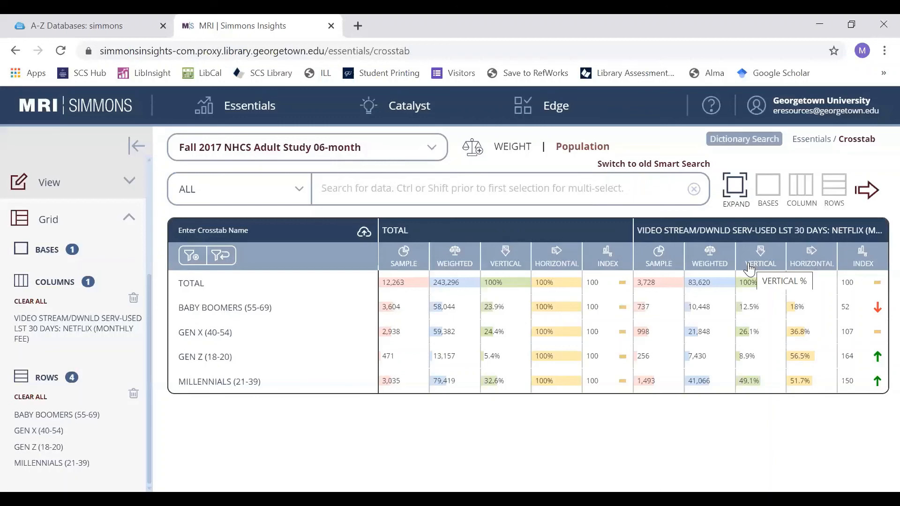
mouse_move(688, 373)
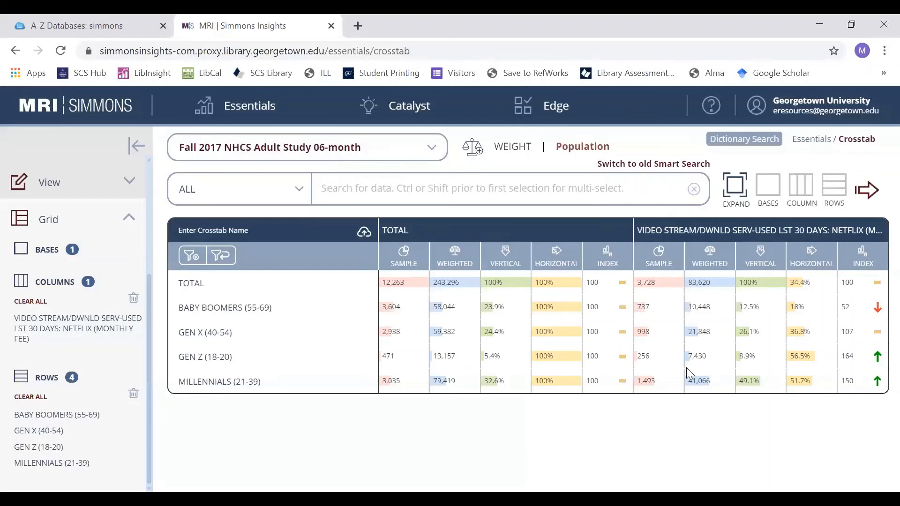